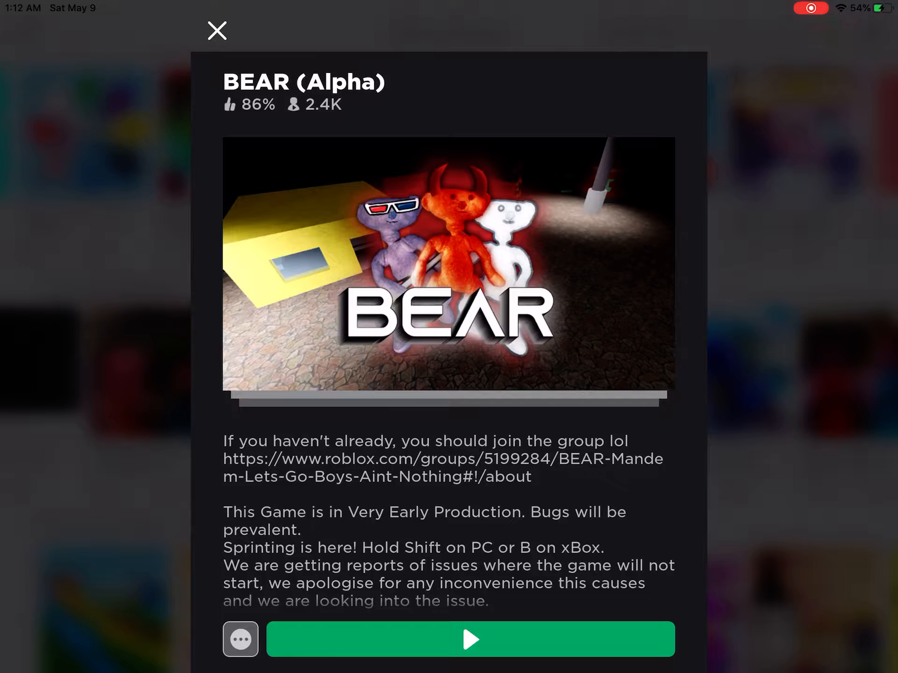
- Scroll the Badges list to the green { badge, view its details, and go to the BEAR (Alpha) game page
scroll("down", 3)
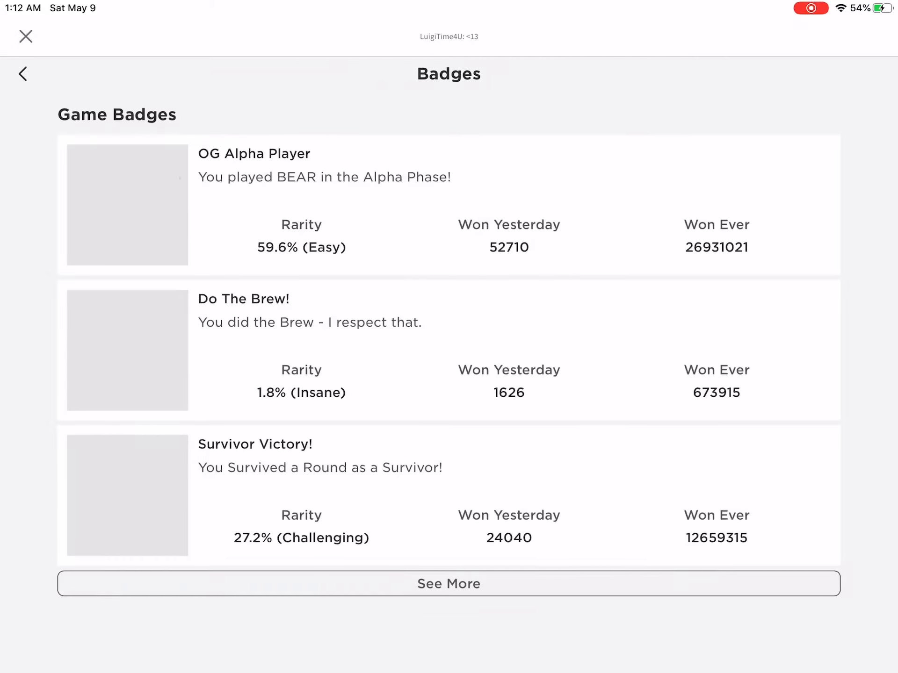
scroll("down", 3)
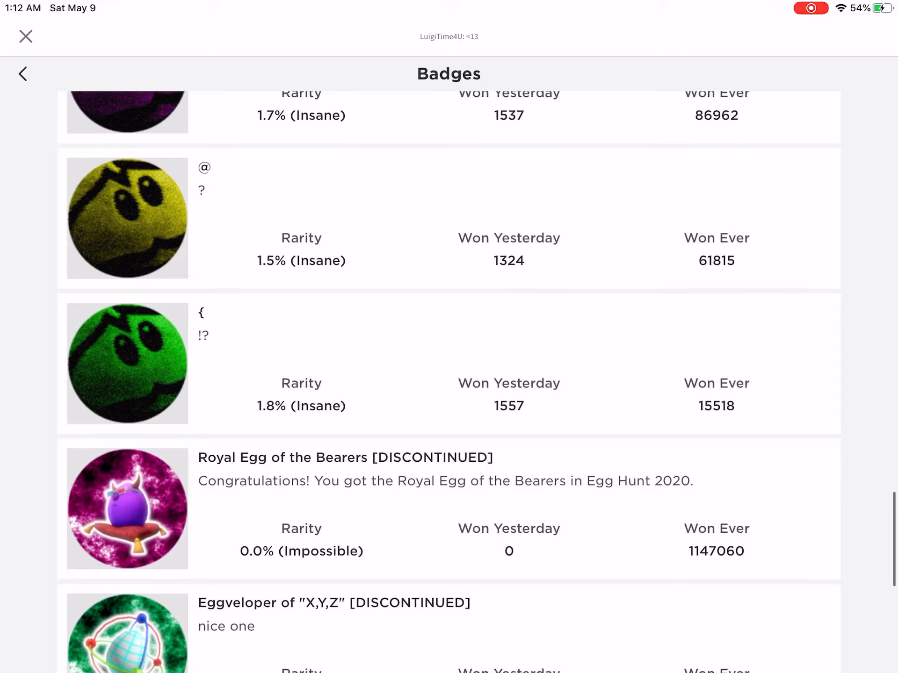
left_click(128, 363)
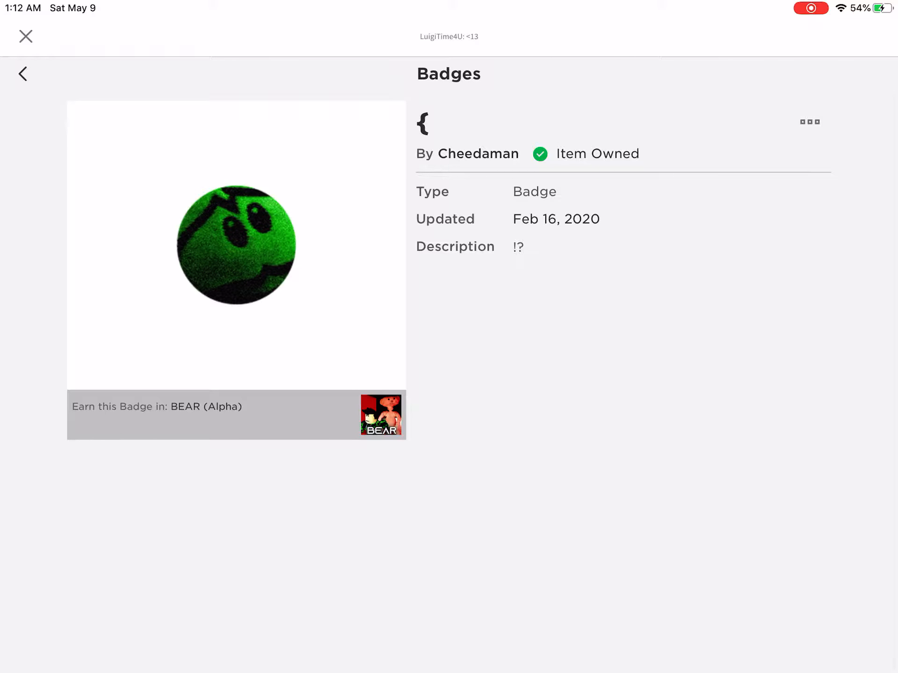
left_click(381, 414)
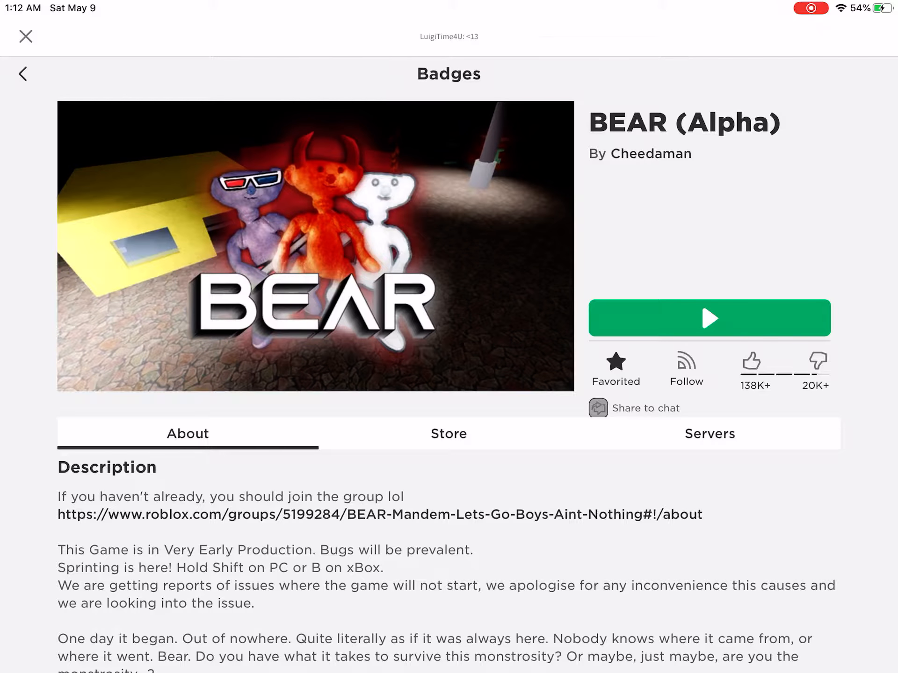
left_click(708, 318)
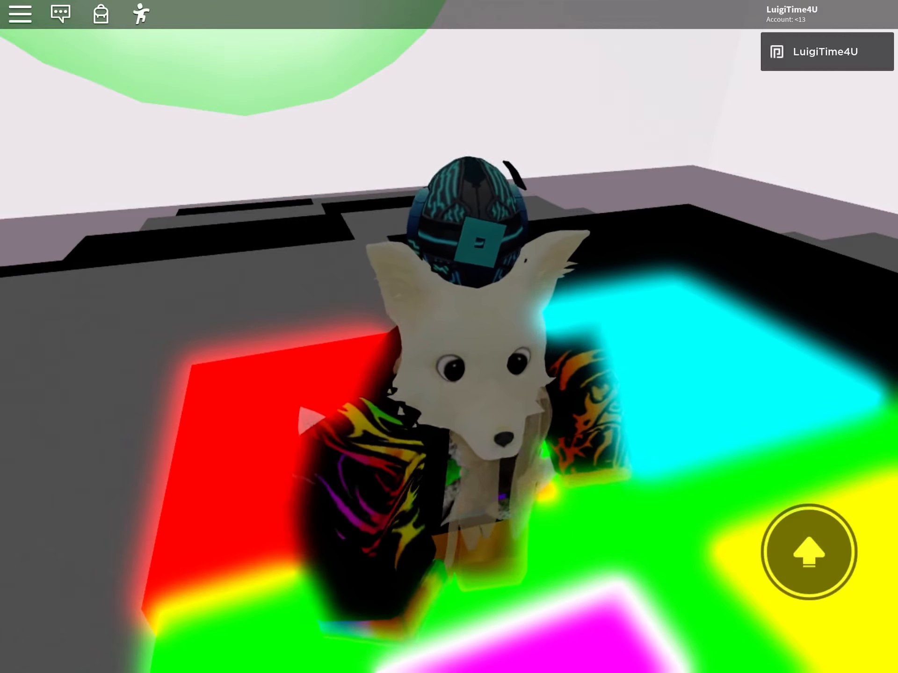
- From the in-game menu, view the avatar's currently worn items
left_click(18, 14)
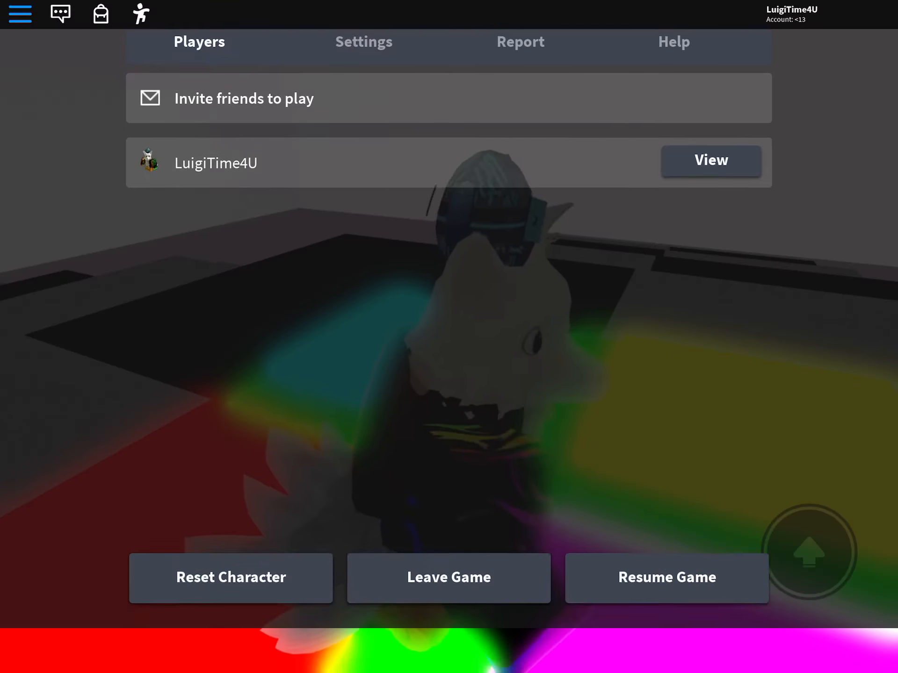
left_click(710, 160)
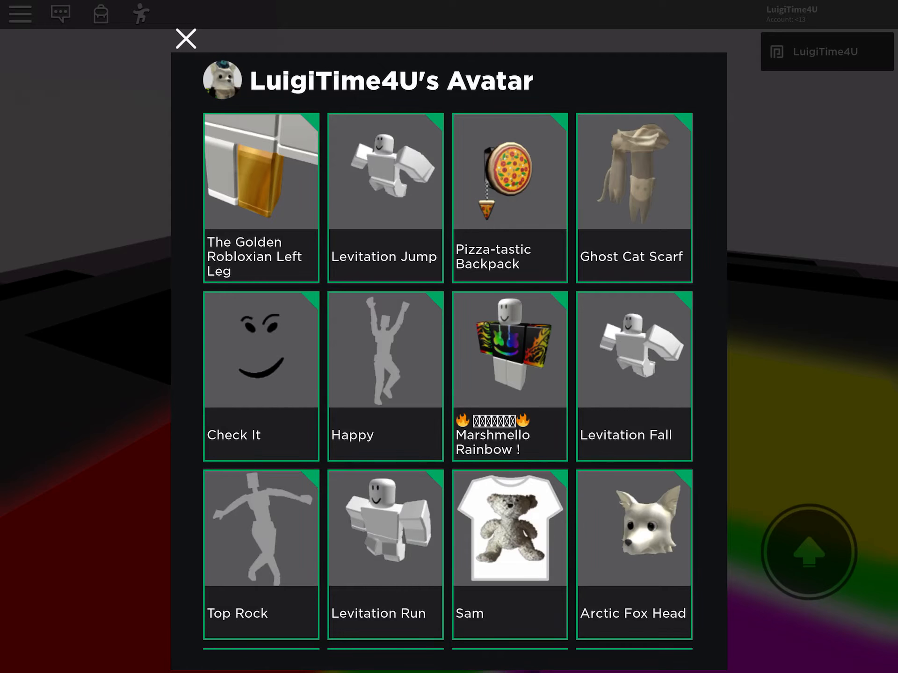
scroll("down", 3)
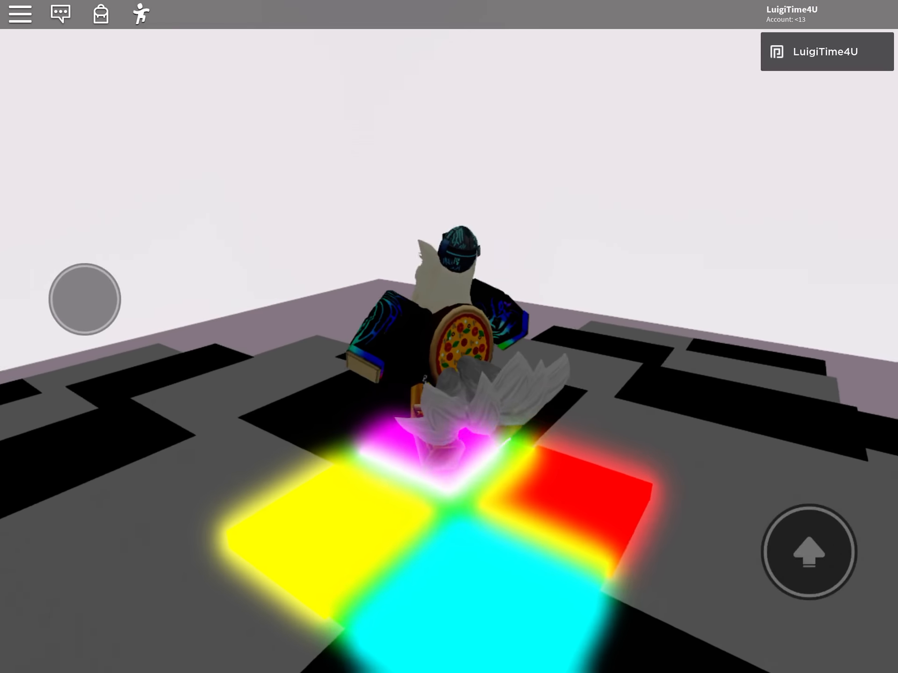
- Return to the in-game menu and choose Leave Game for BEAR (Alpha)
left_click(19, 14)
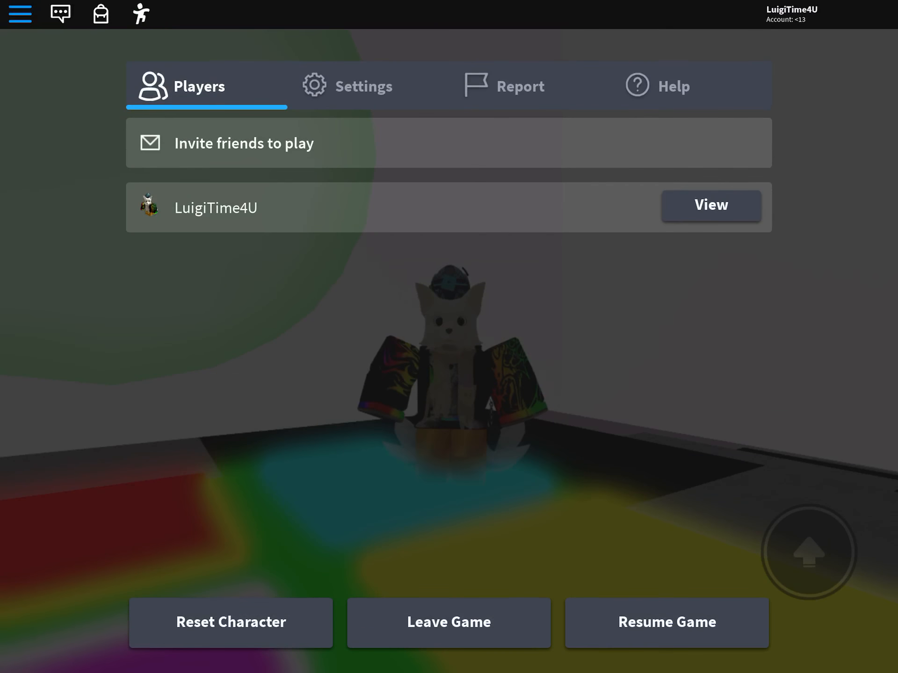
left_click(449, 623)
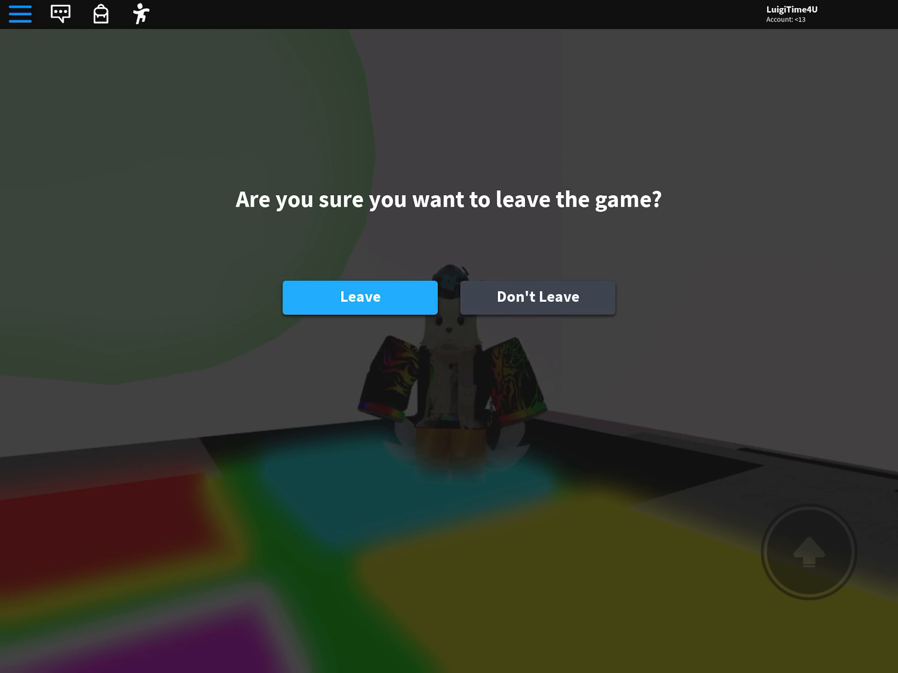